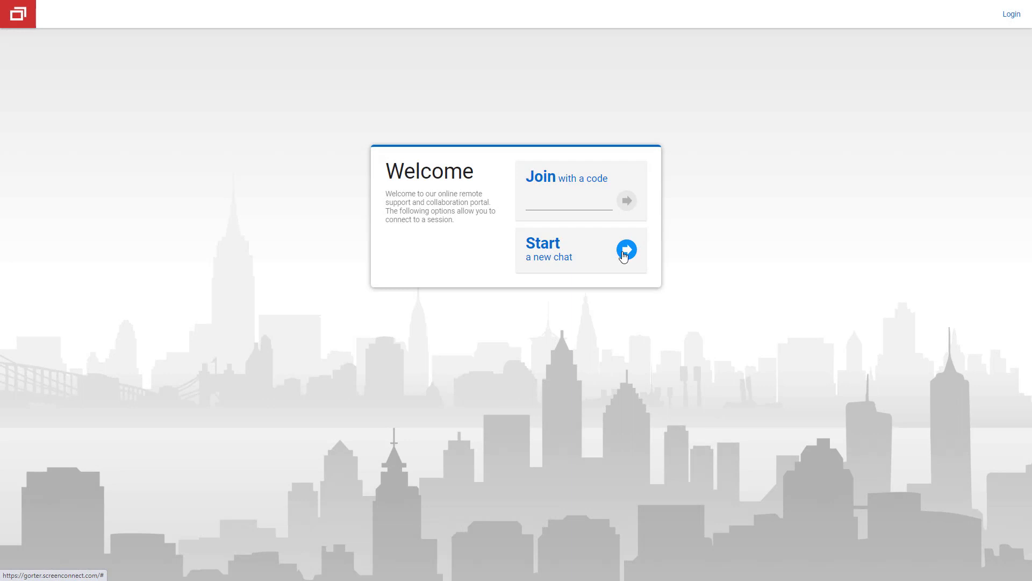
Browse the Extension Marketplace for 'guest' and open the Guest Initiated Chat extension.
left_click(626, 249)
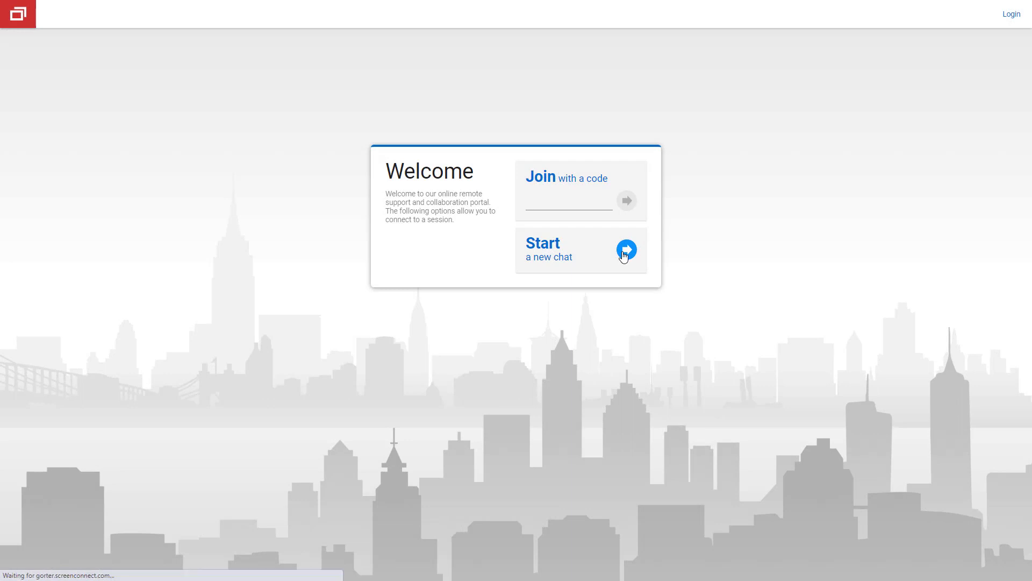
left_click(625, 249)
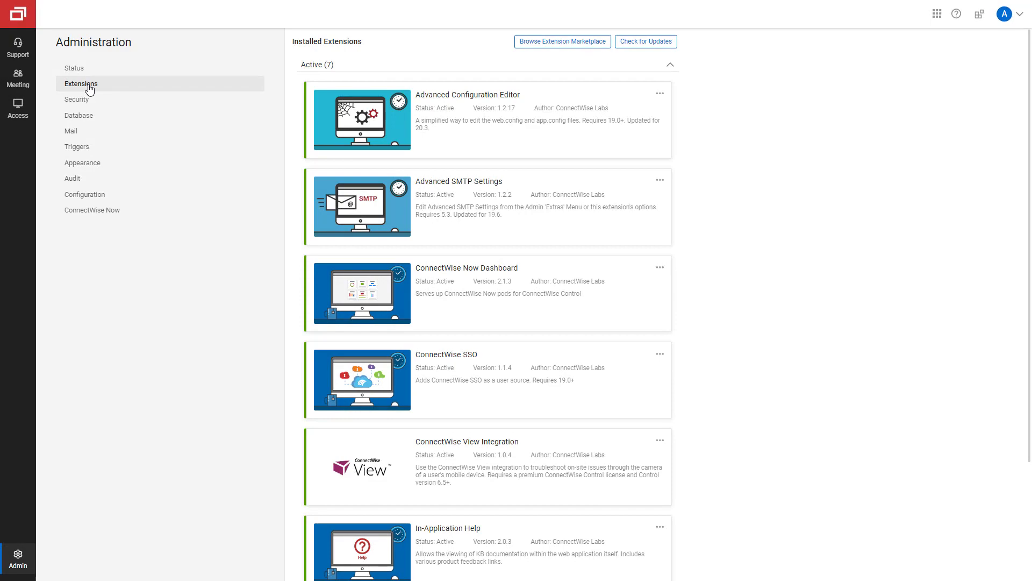
left_click(561, 41)
type("guest")
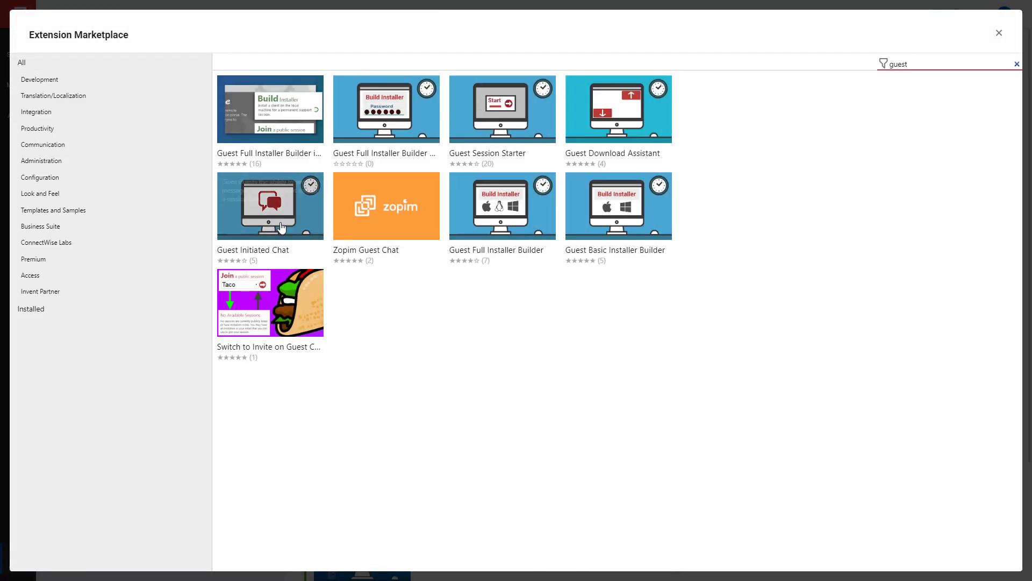
left_click(270, 205)
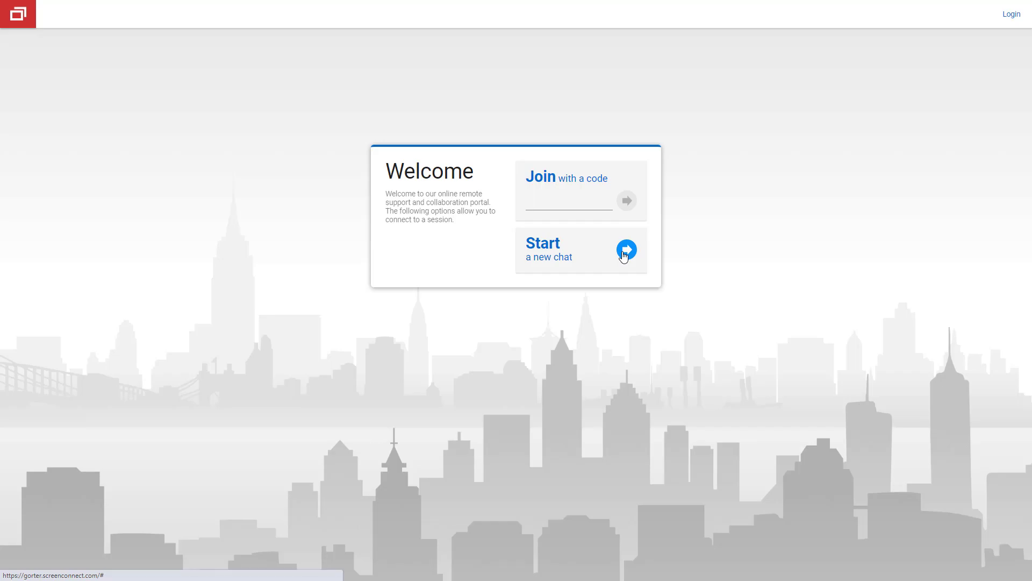
Send a new guest chat request as John: 'I need assistance with my machine'.
left_click(625, 250)
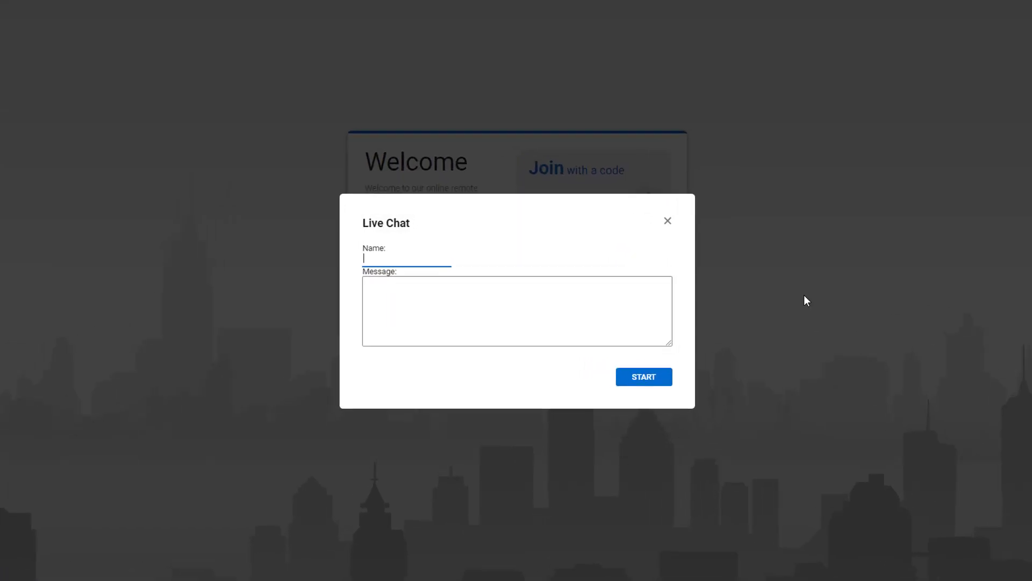
type("I need")
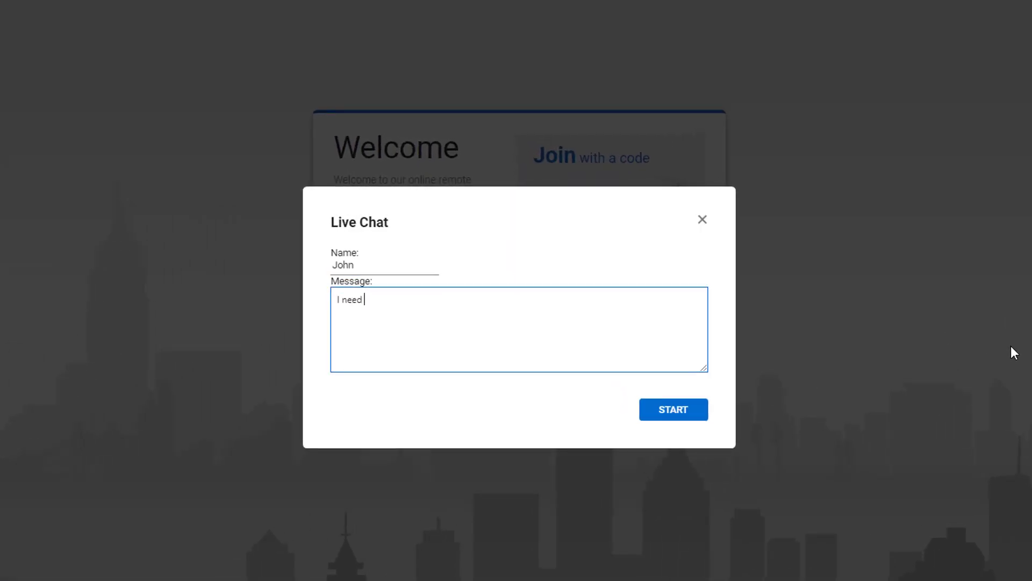
type("assistance with m")
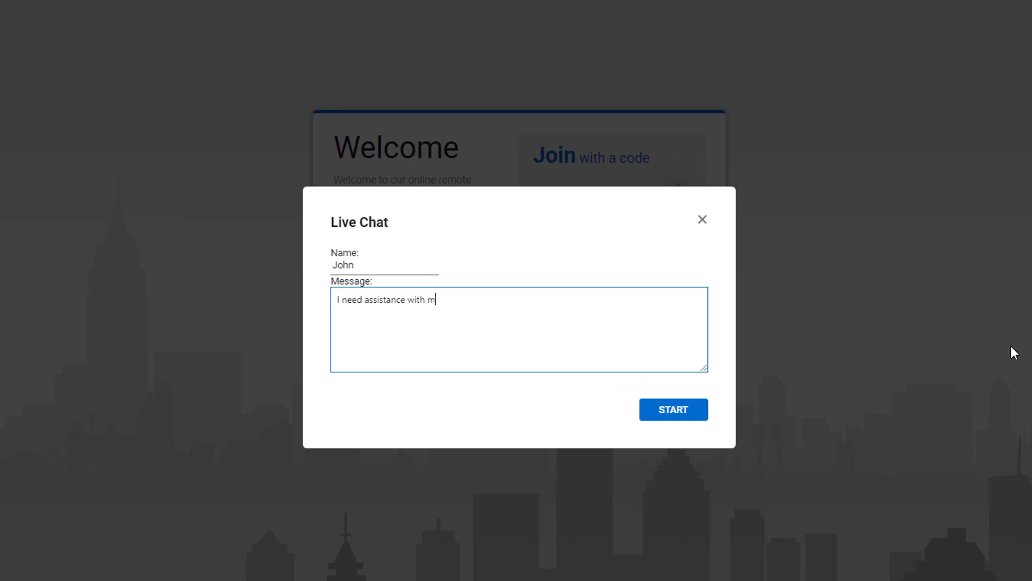
type("y machine")
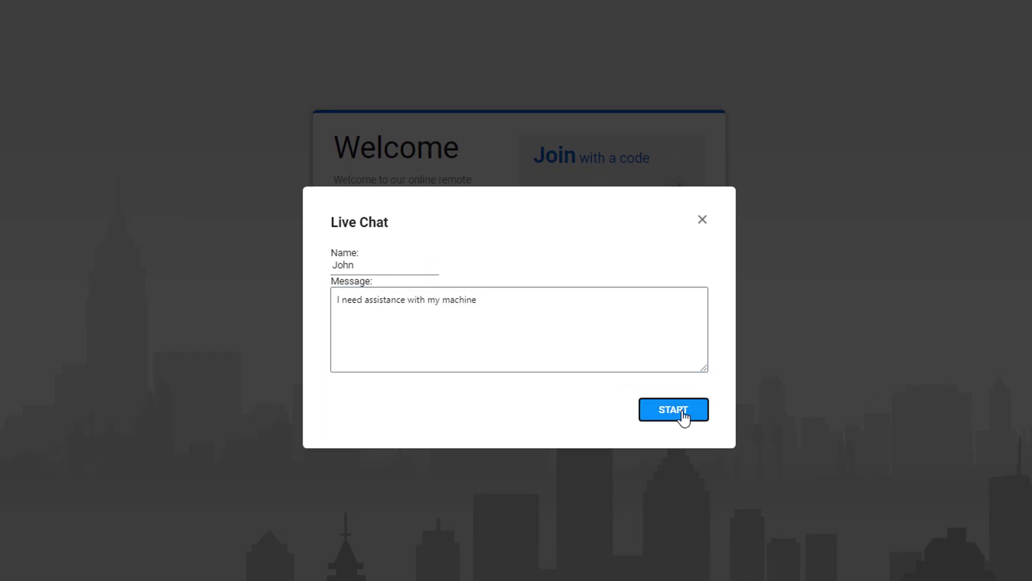
left_click(673, 410)
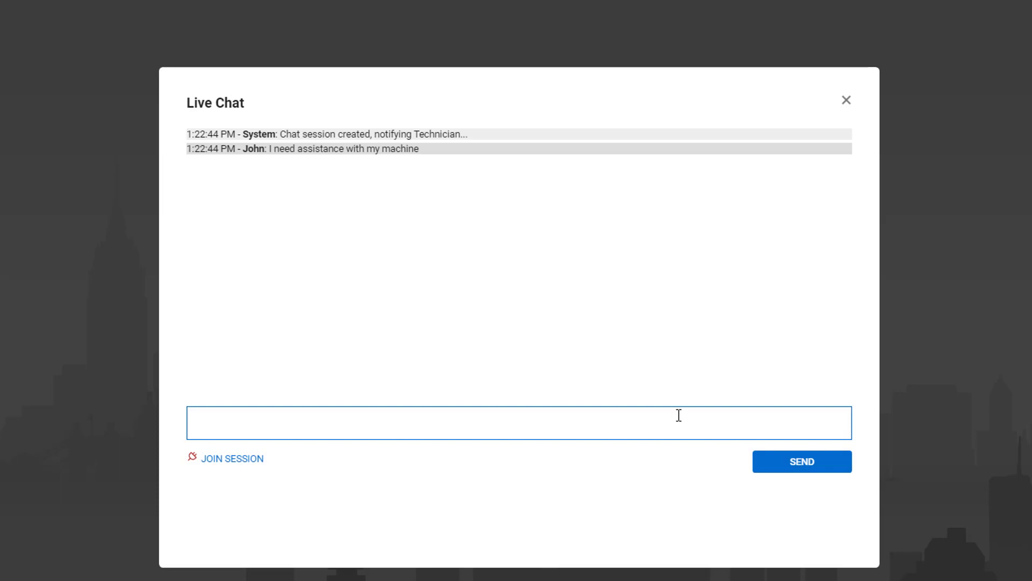
Switch to the technician's Support page showing All Sessions.
left_click(847, 100)
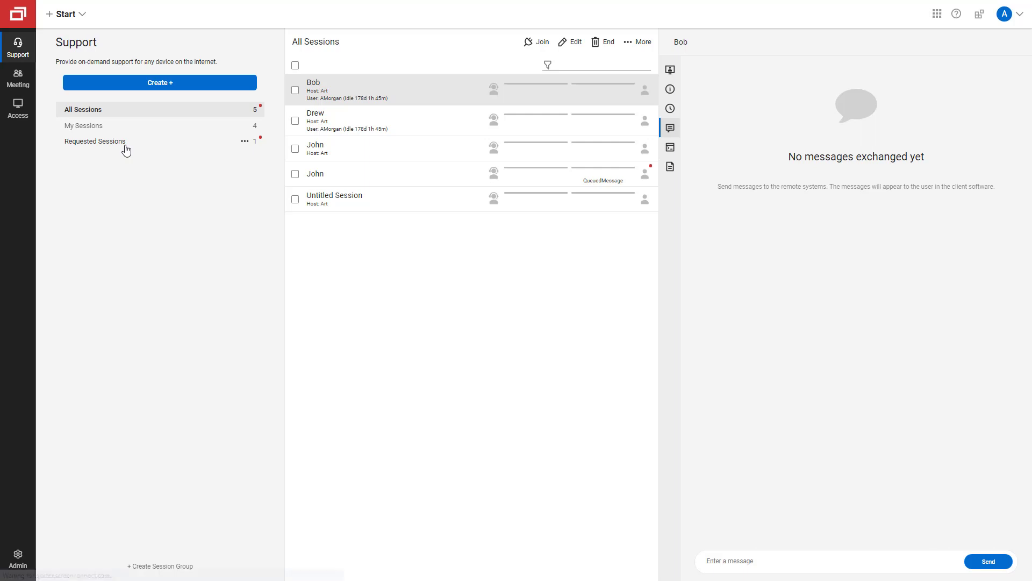
Select John's session under Requested Sessions and reply 'ok, I can help'.
left_click(95, 141)
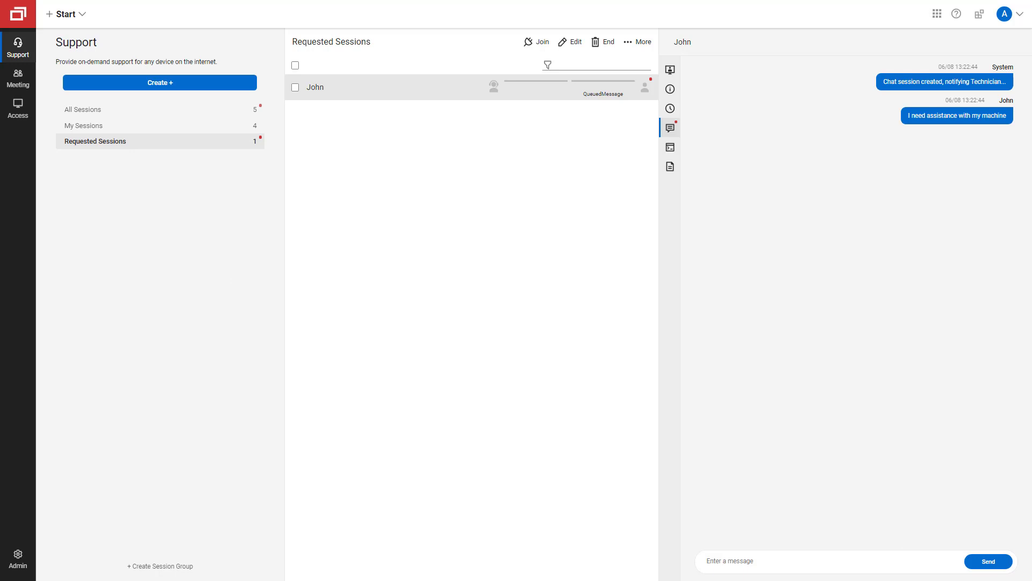
type("ok, I ca")
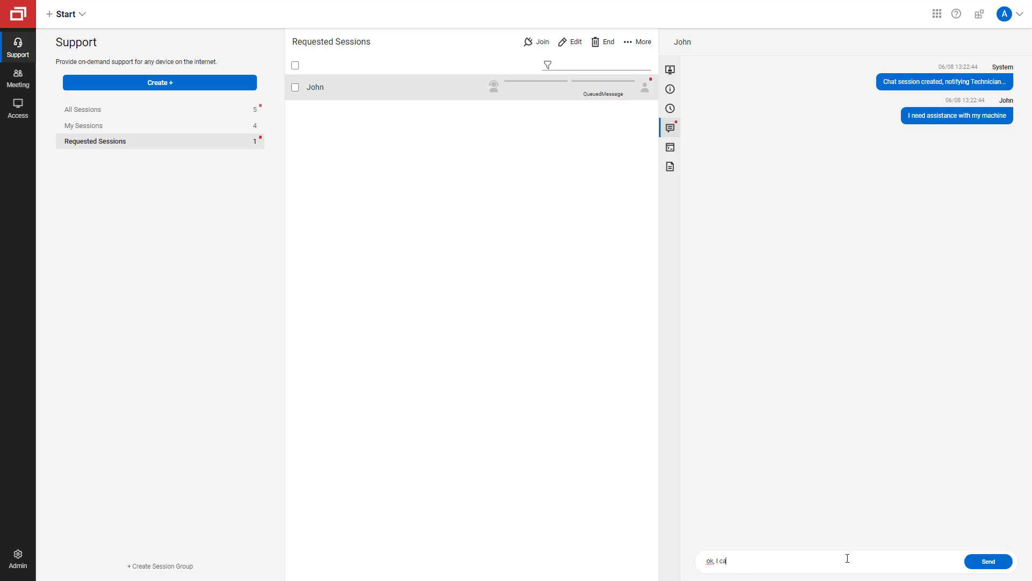
left_click(988, 561)
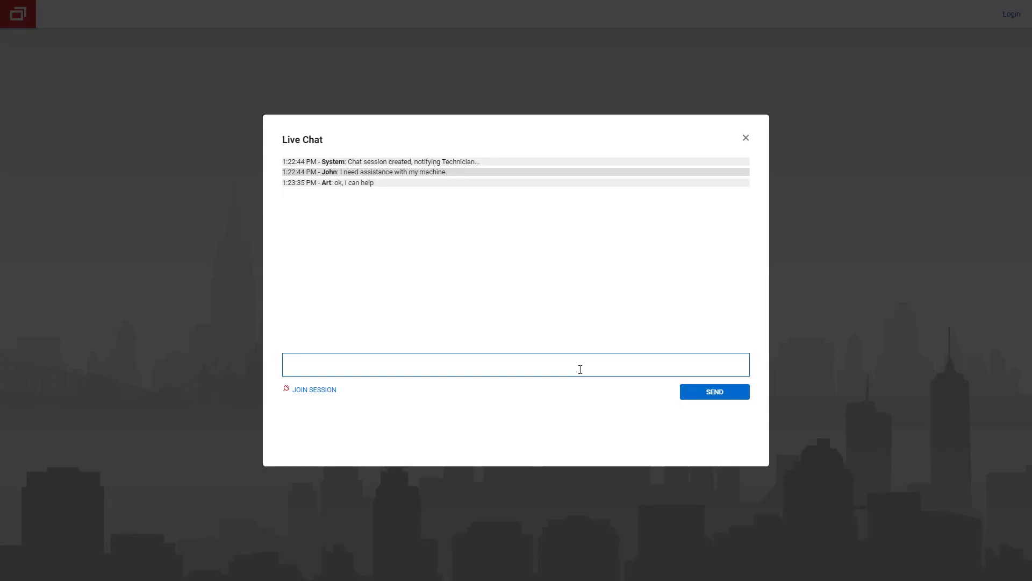
Post John's 'I will join the session', then join from the technician and guest pages.
type("I will join the session")
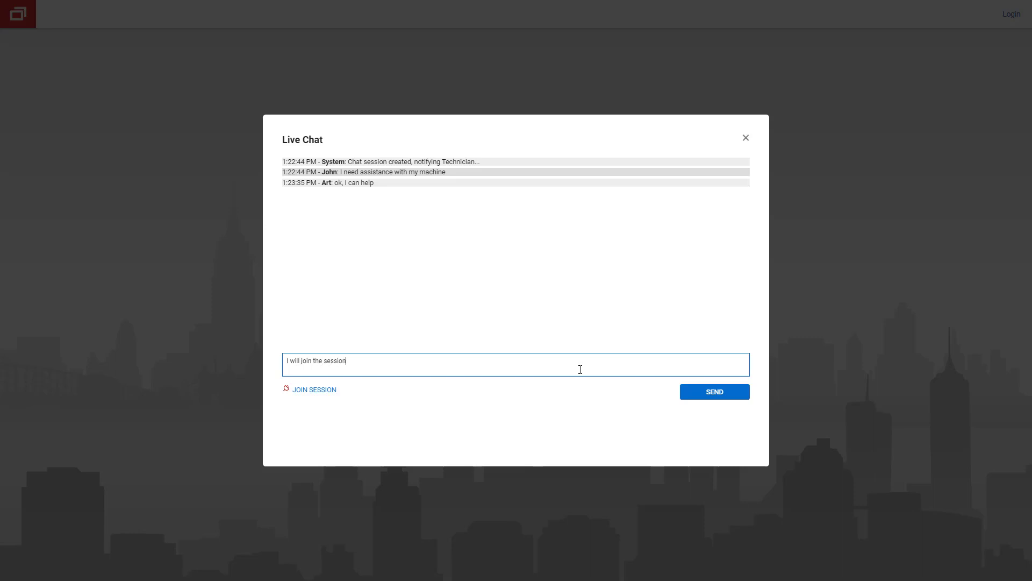
left_click(713, 391)
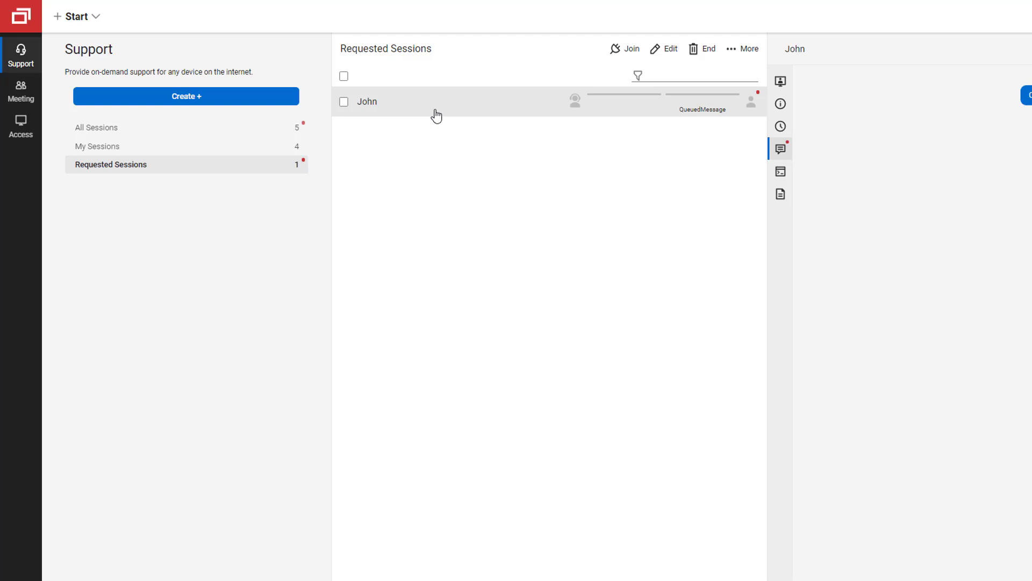
left_click(631, 48)
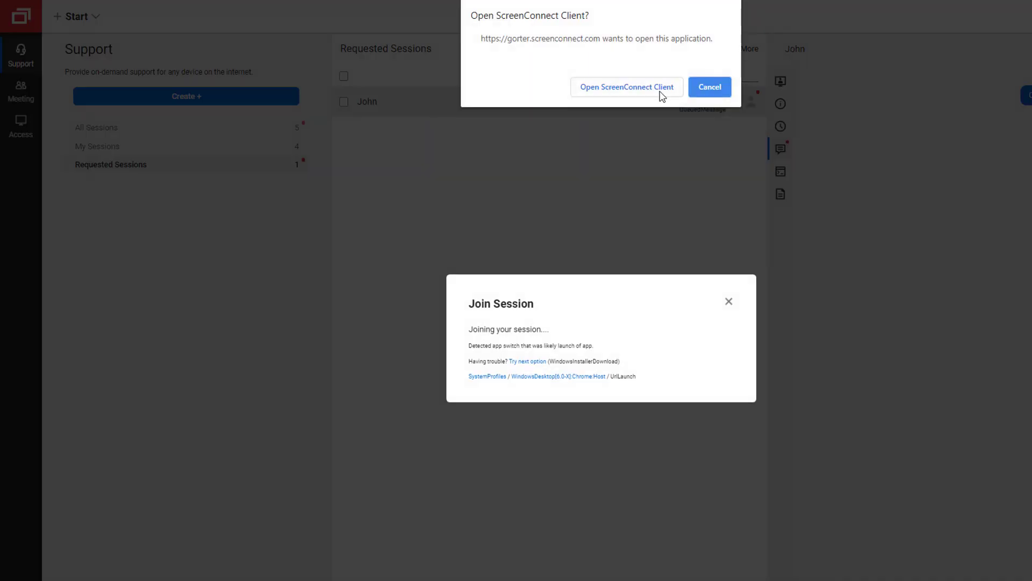
left_click(709, 86)
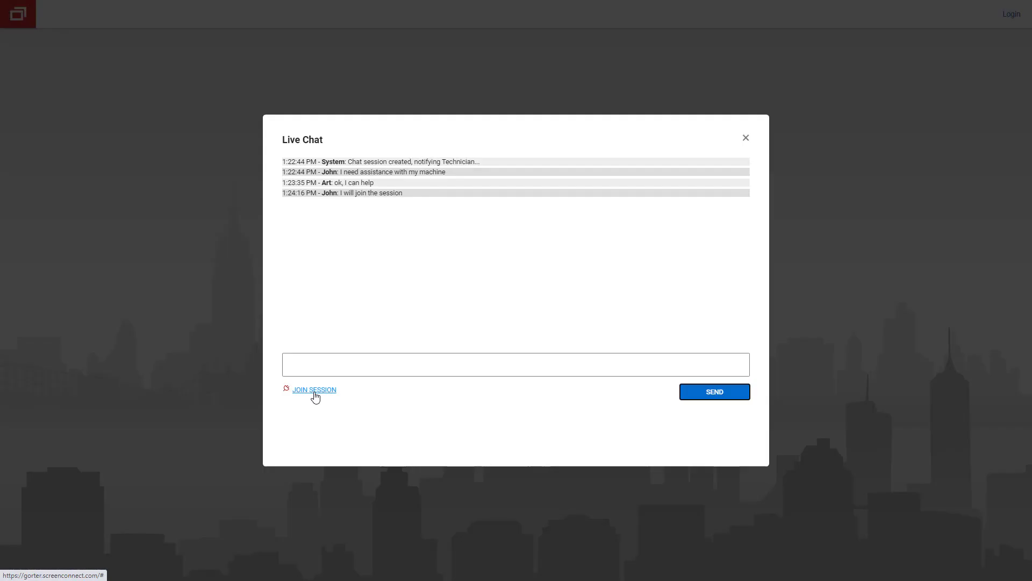
left_click(313, 390)
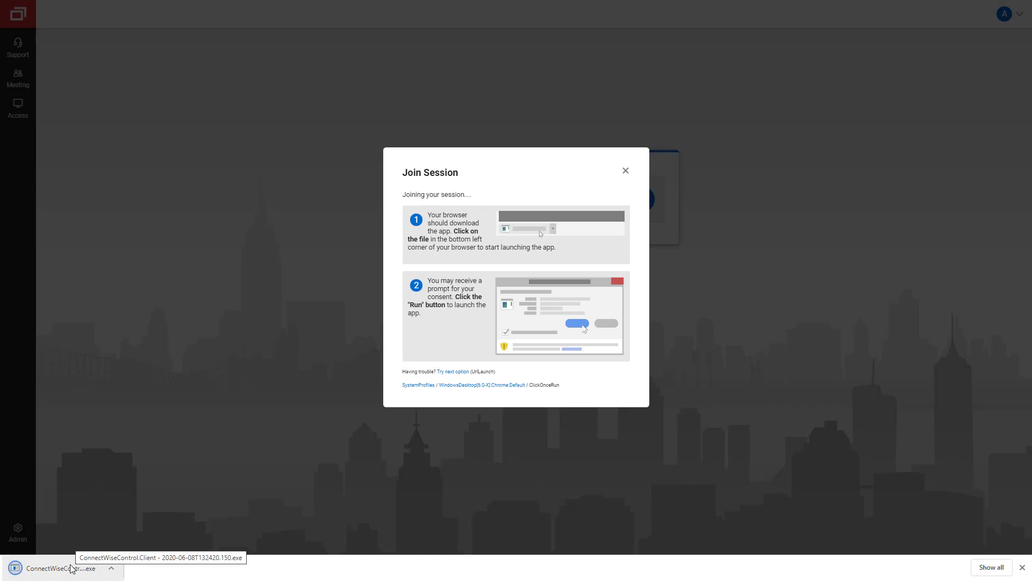